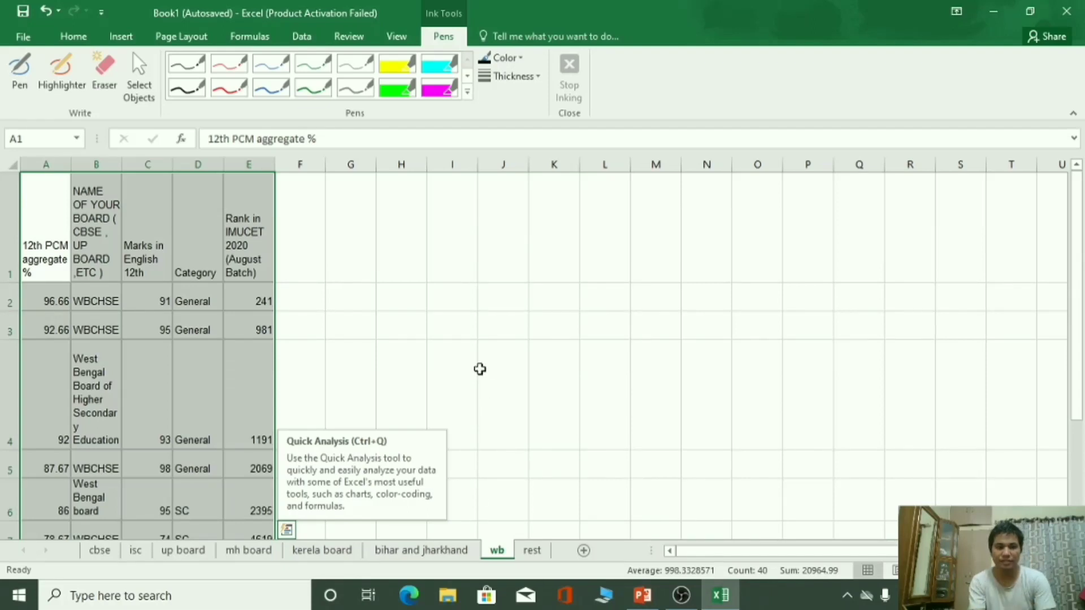
# Deselect the table, ink small ticks beside rows 2–3 with the Pen, then view kerela board
pyautogui.click(502, 325)
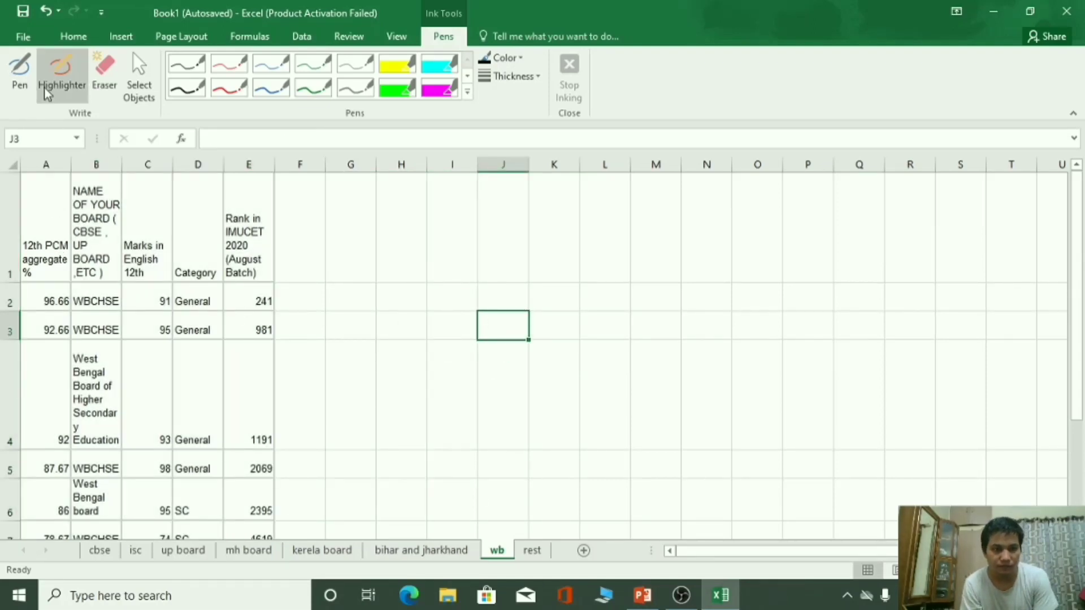
pyautogui.click(18, 74)
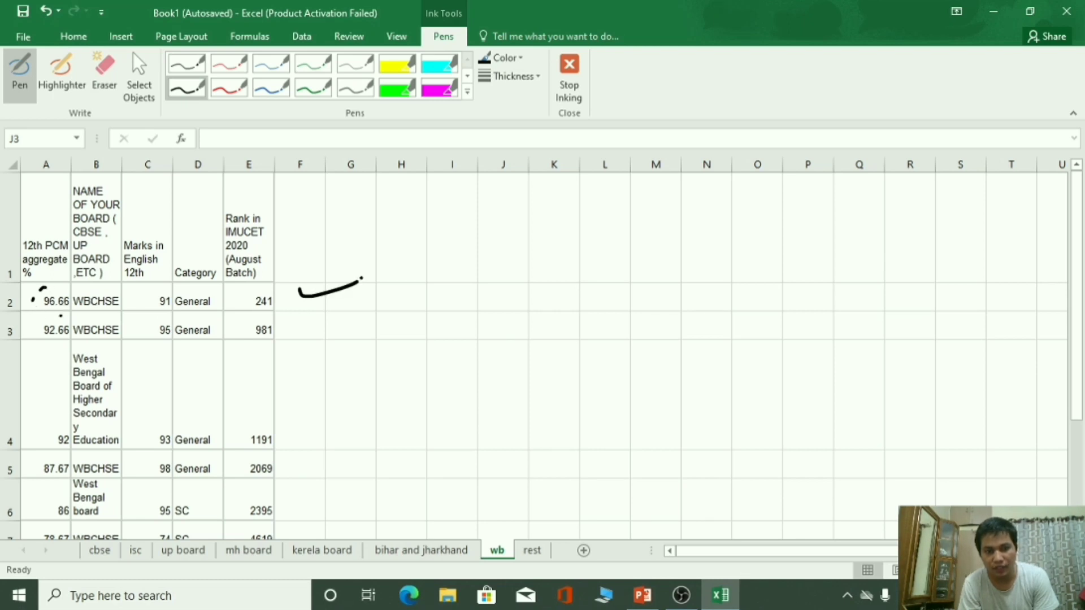
pyautogui.click(322, 550)
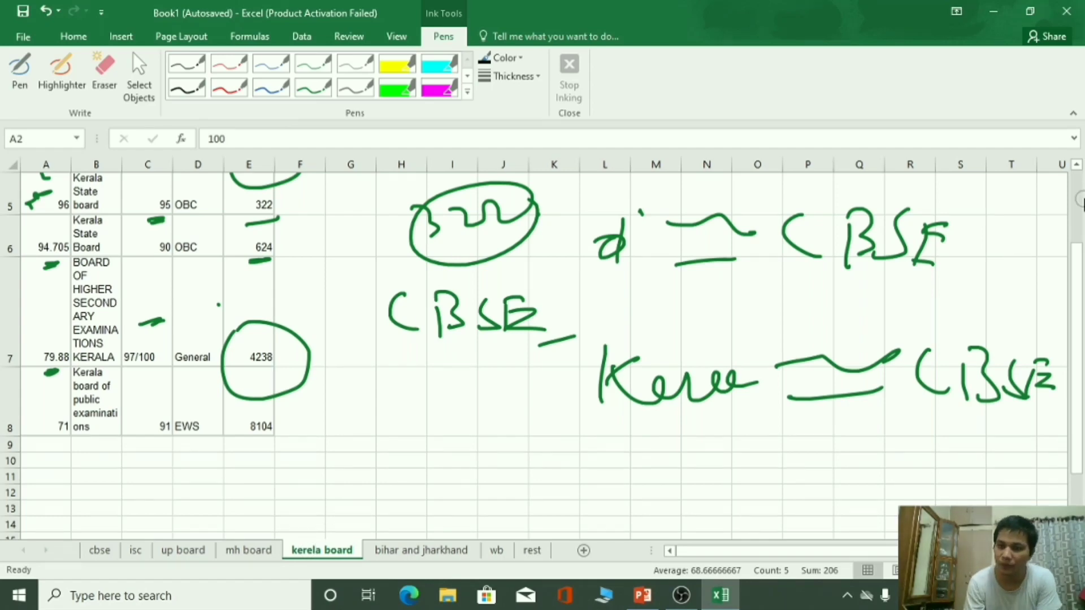
# Scroll through the kerela board sheet, then draw a boxed 334 beside the wb ranks
pyautogui.scroll(3)
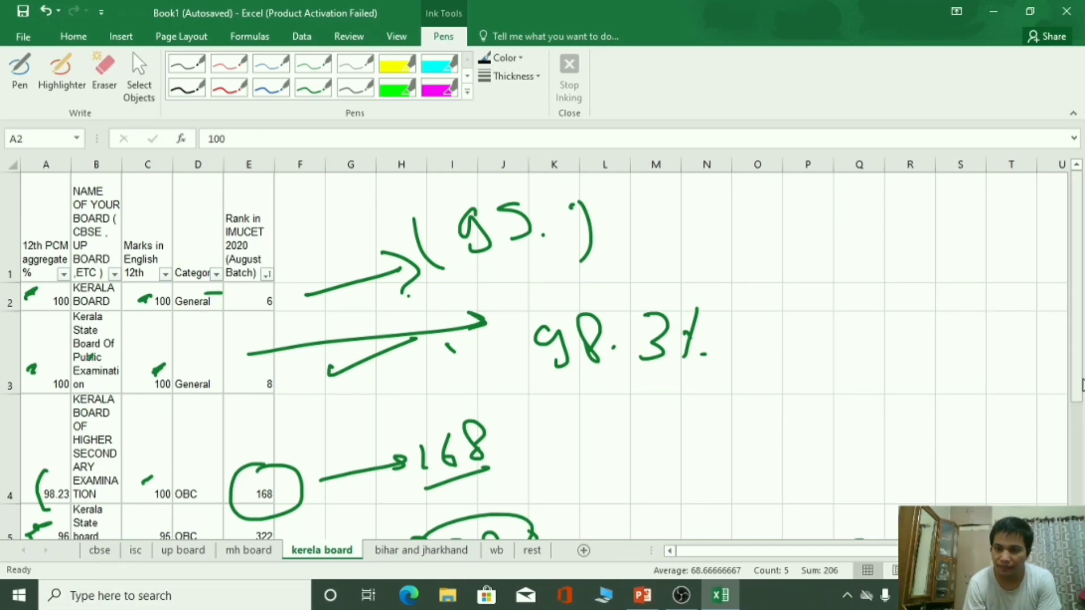
pyautogui.scroll(-3)
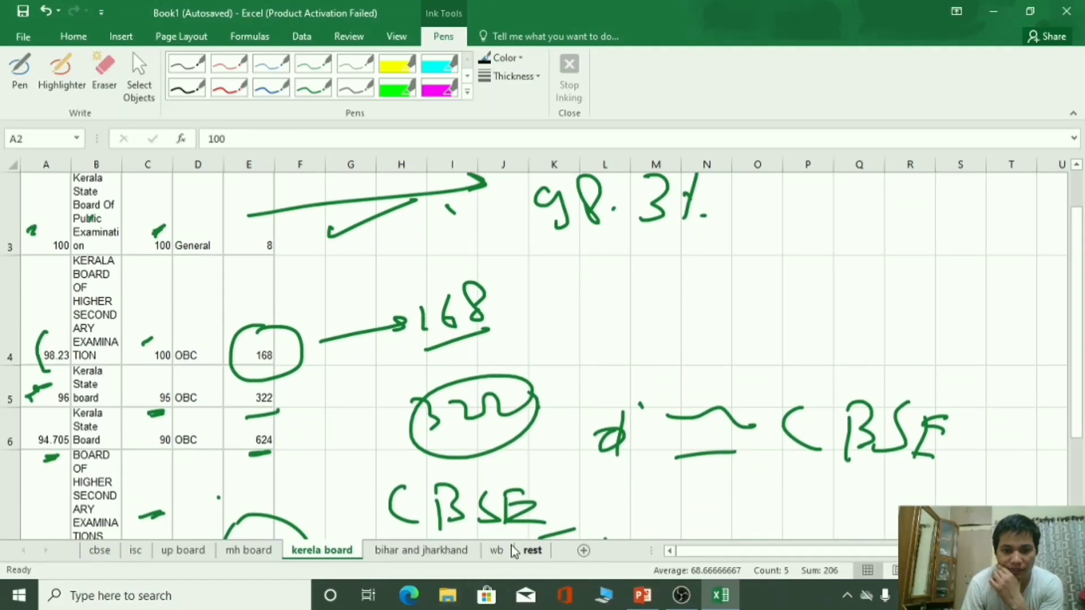
pyautogui.click(496, 549)
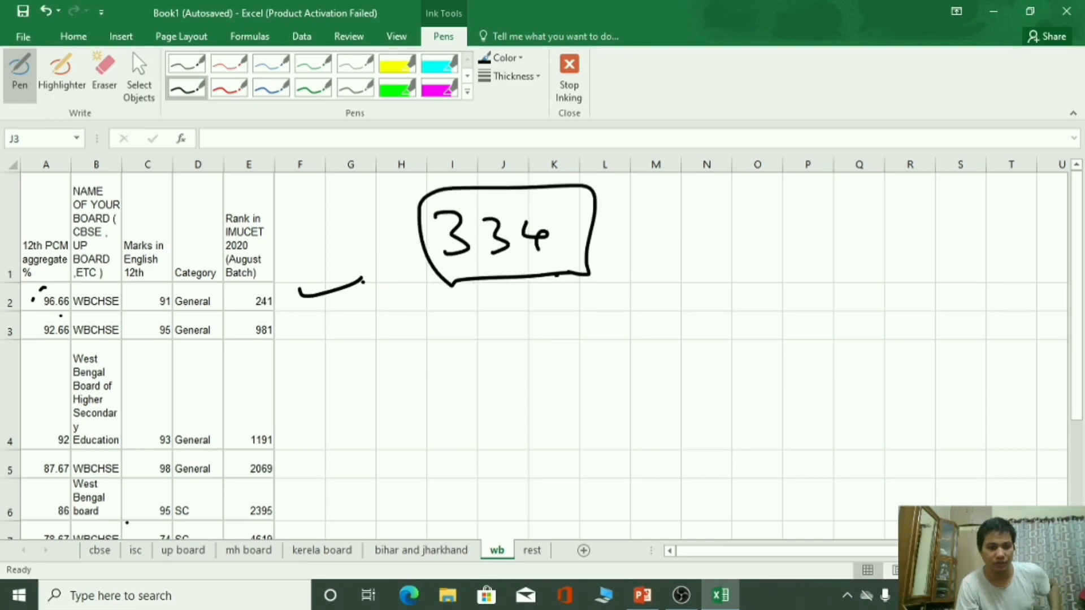
# Scroll up through the cbse sheet to compare its percentages and ranks
pyautogui.click(99, 550)
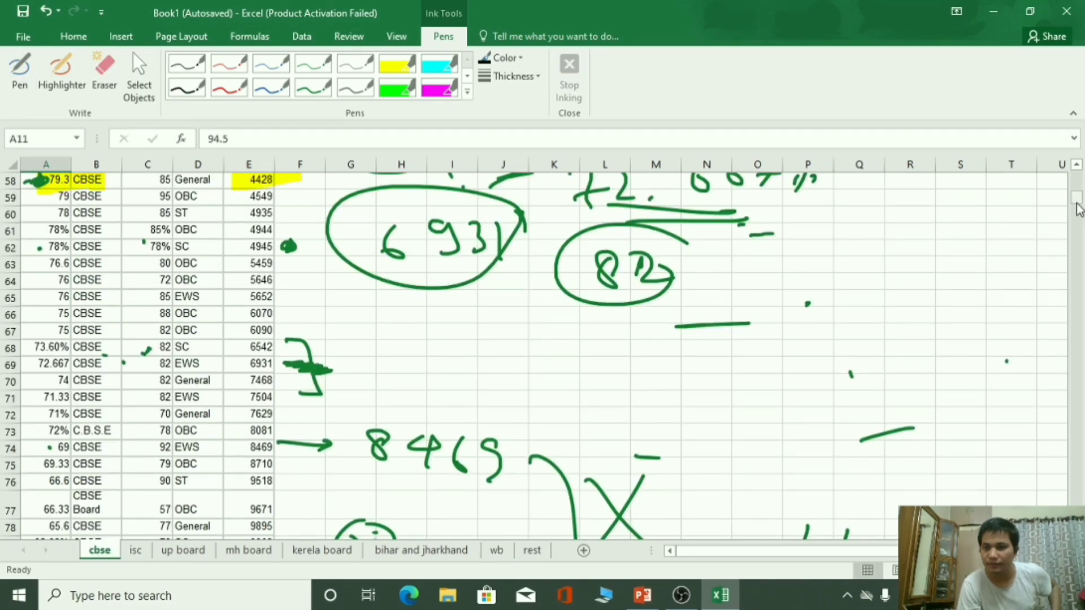
pyautogui.scroll(3)
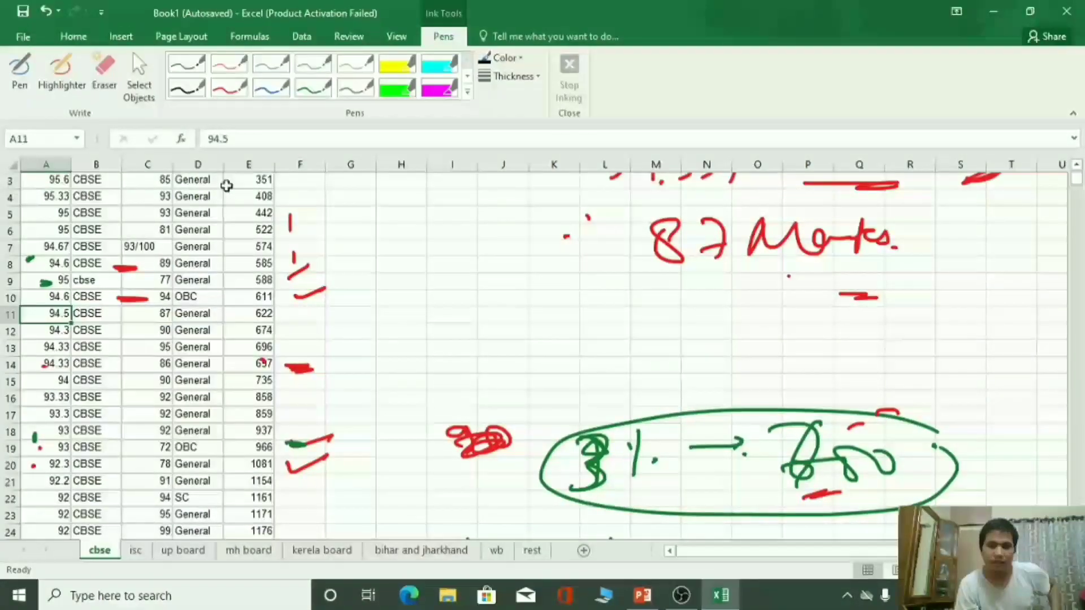
pyautogui.scroll(3)
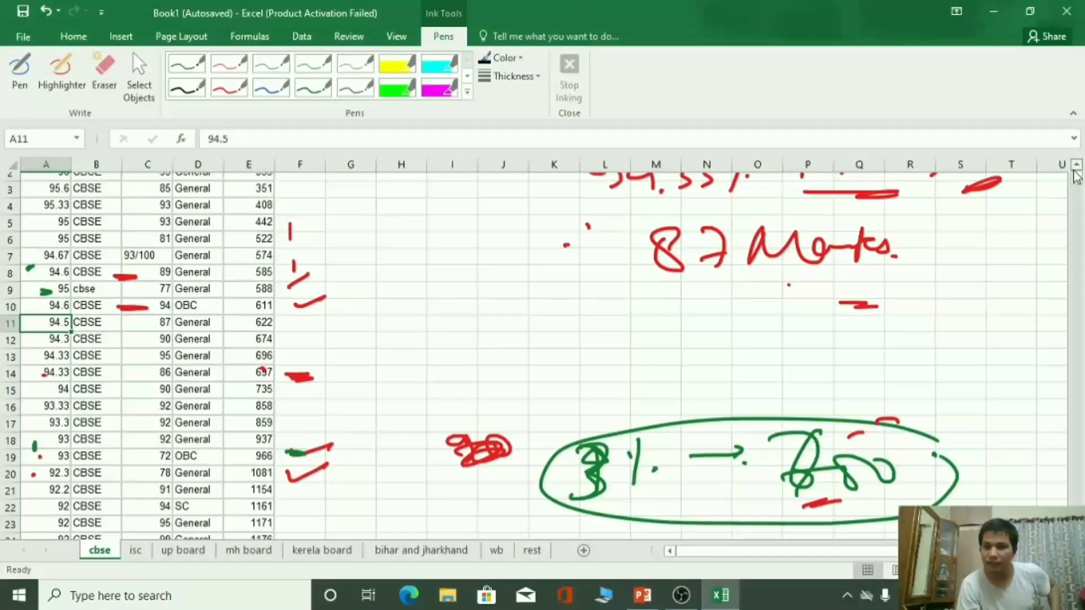
pyautogui.scroll(3)
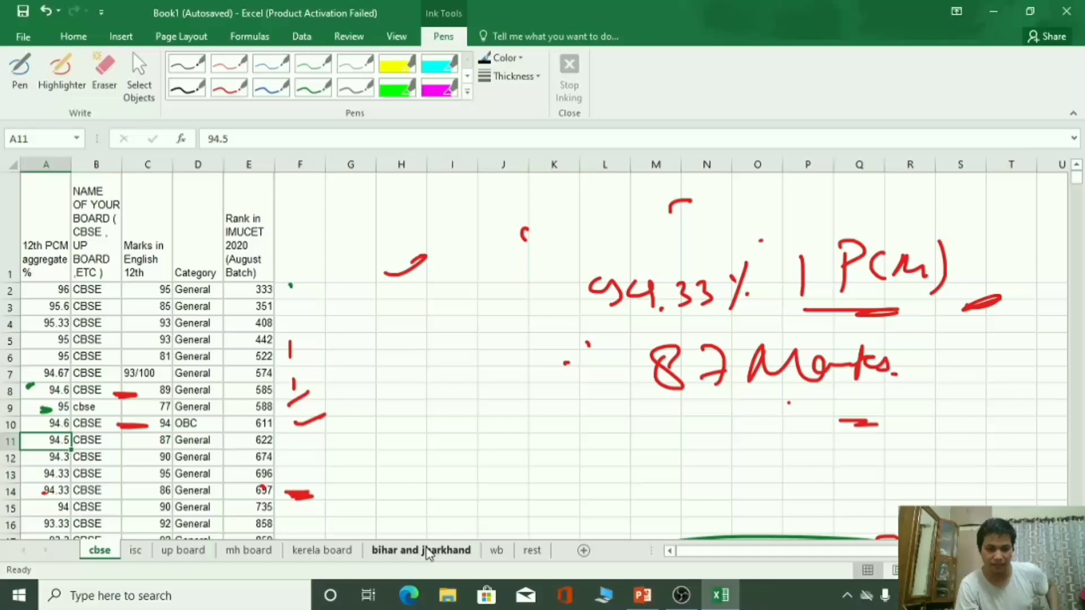
# On wb, circle rank 981, underline 92.66 and 95, and write a circled 1%
pyautogui.click(495, 549)
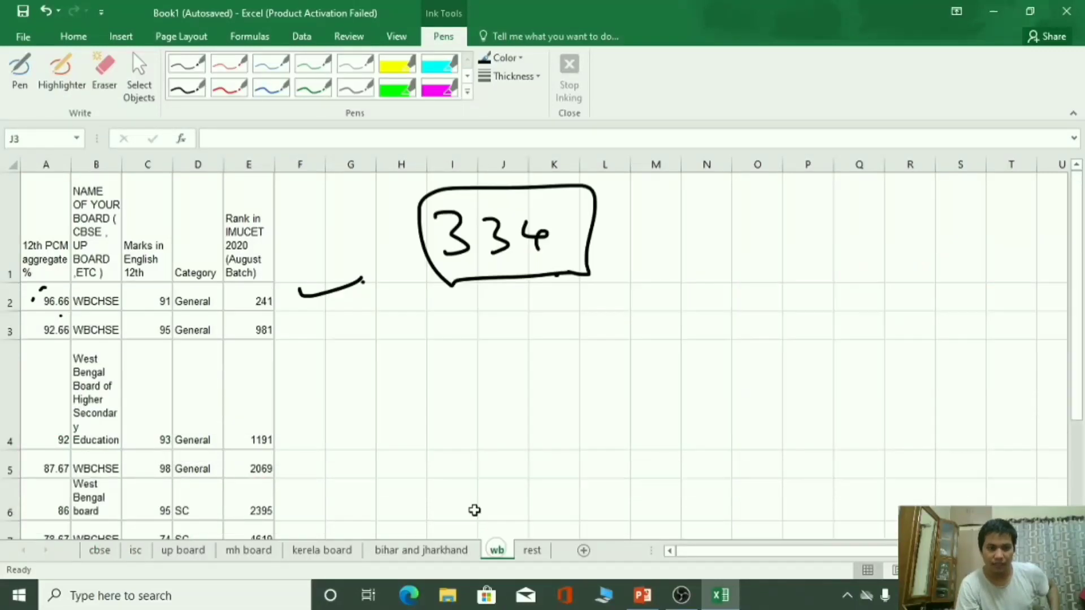
pyautogui.moveTo(397, 208)
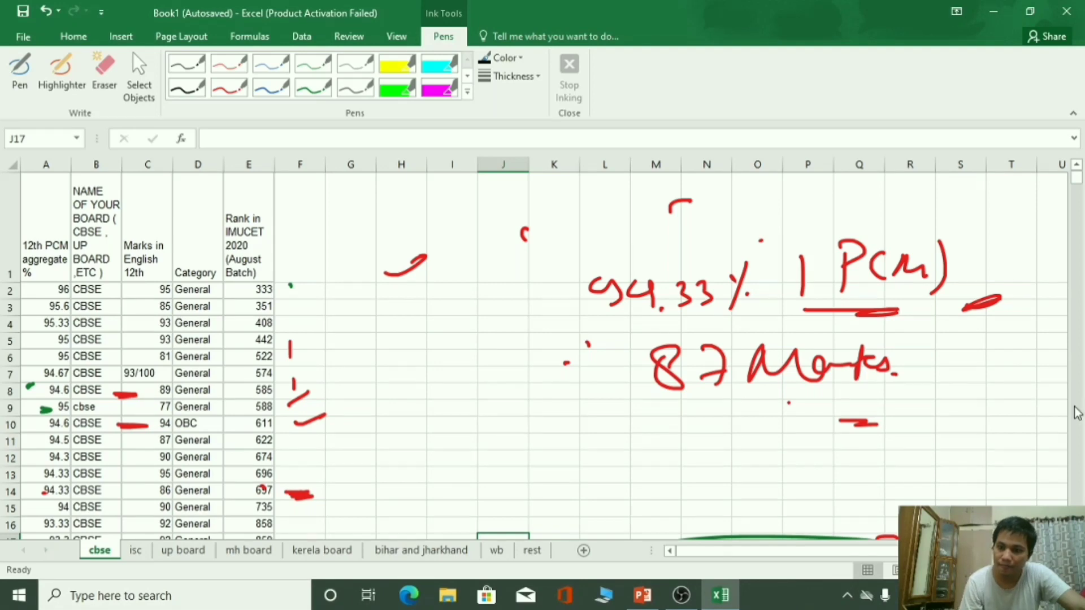
pyautogui.scroll(-3)
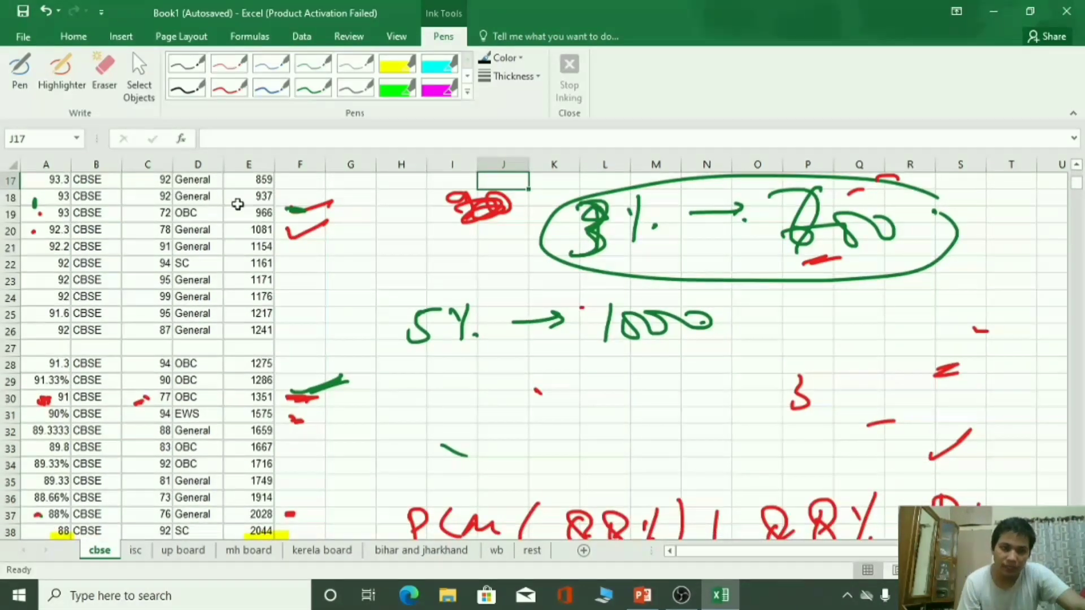
pyautogui.moveTo(251, 225)
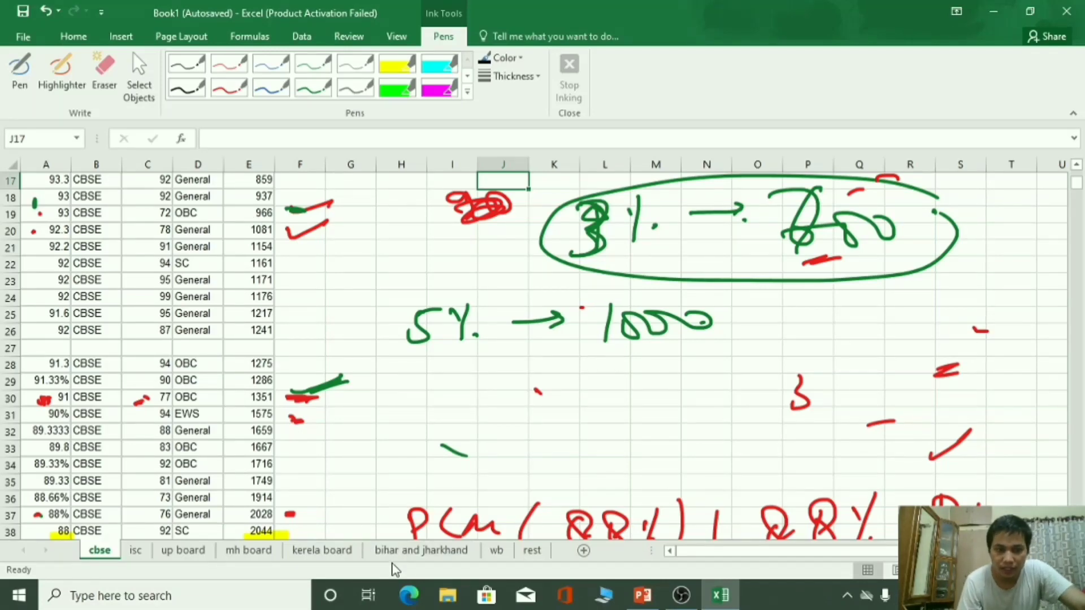
pyautogui.moveTo(360, 532)
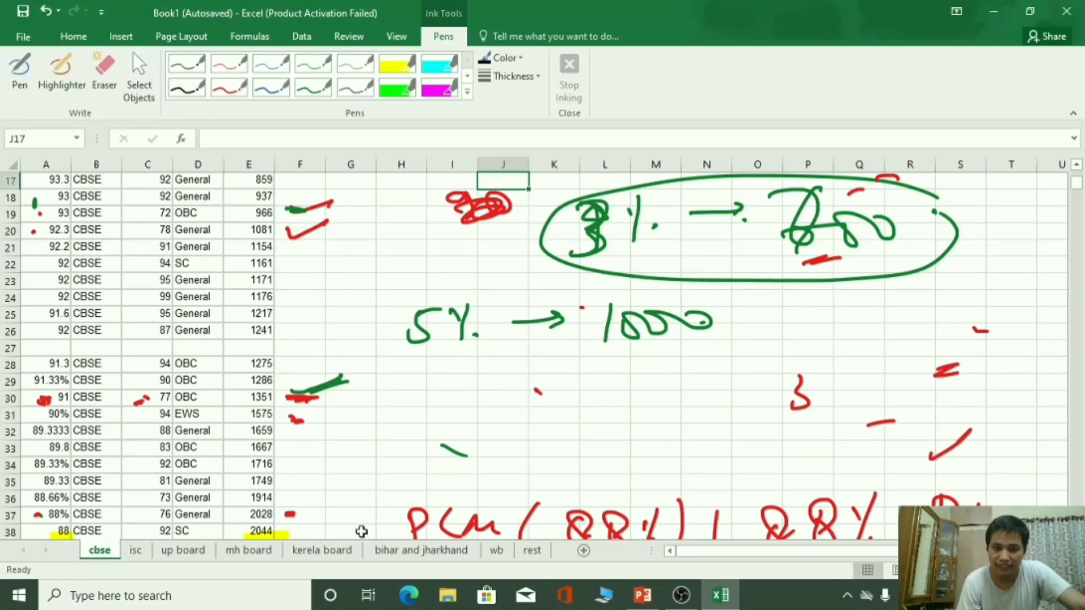
pyautogui.click(496, 550)
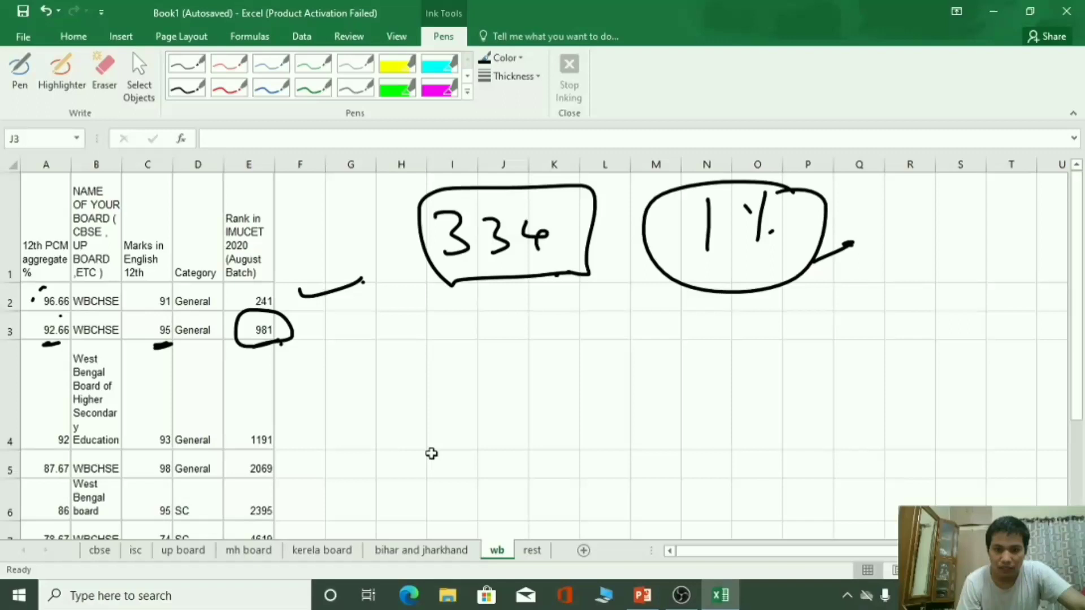
pyautogui.moveTo(126, 314)
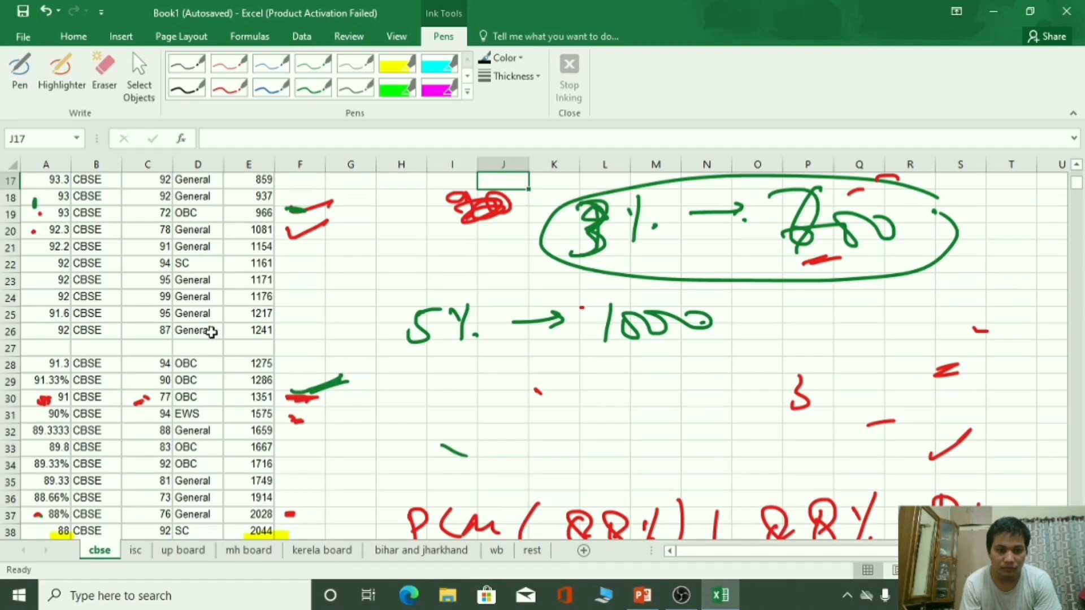
# Check cbse's 91.6 percentage, then ink an underlined 1250 and a 0.5%–1% range with a downward arrow on wb
pyautogui.click(46, 314)
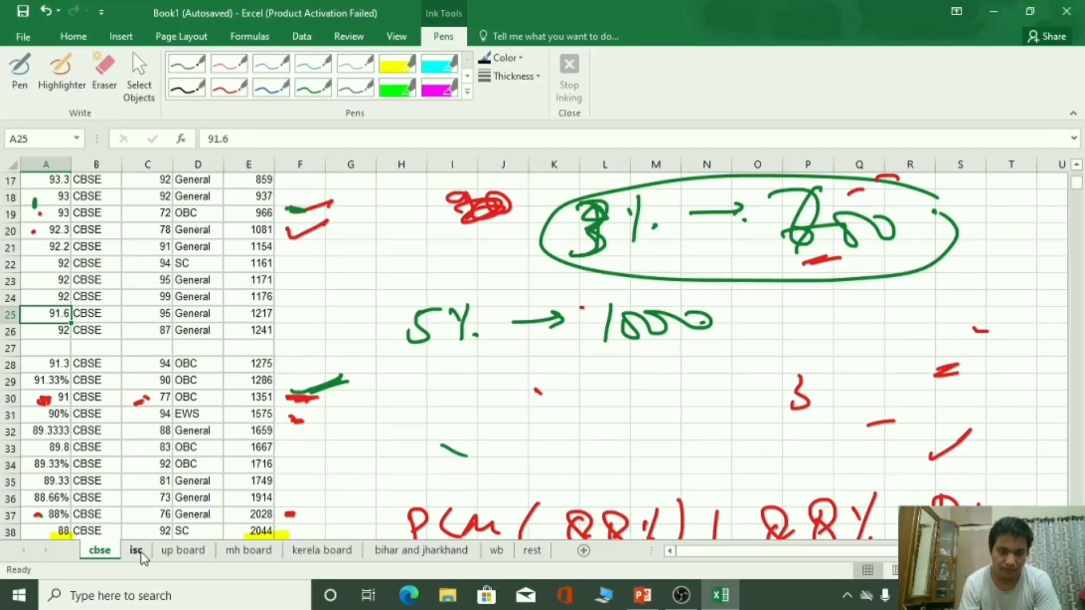
pyautogui.moveTo(228, 582)
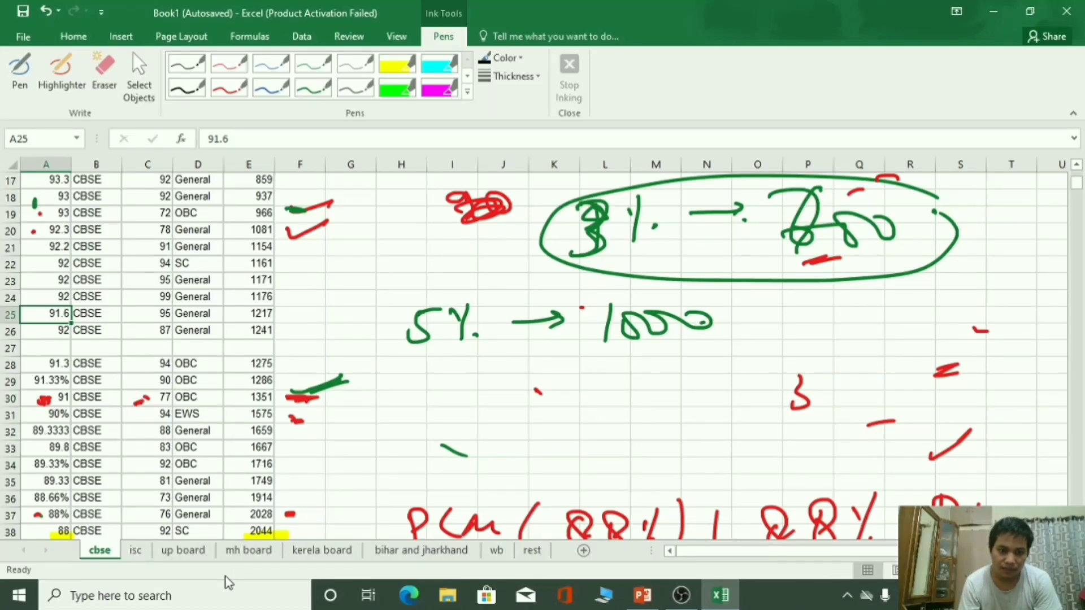
pyautogui.click(496, 550)
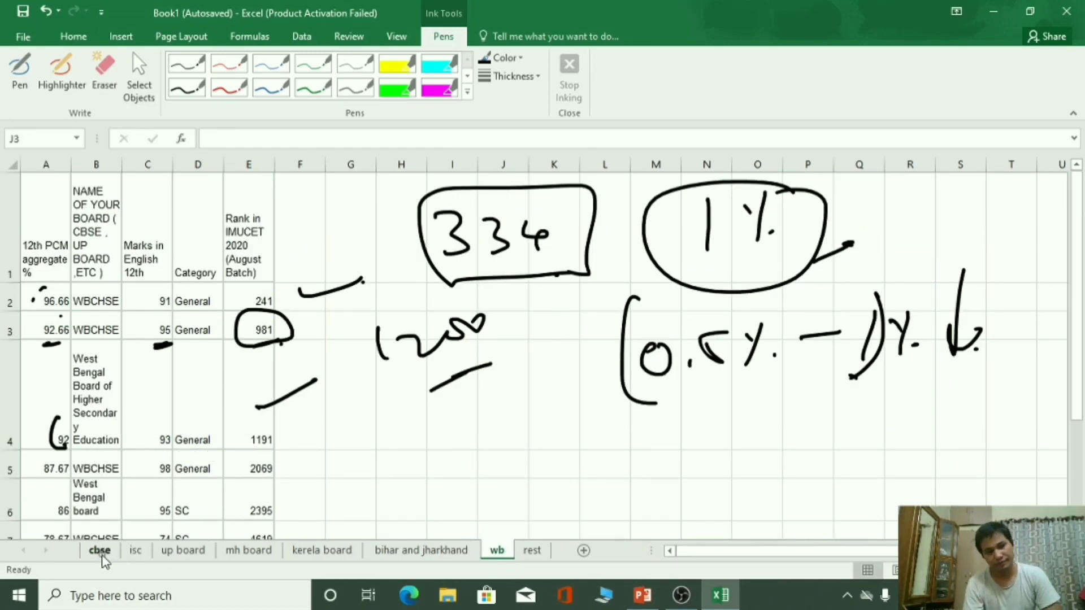
pyautogui.click(98, 550)
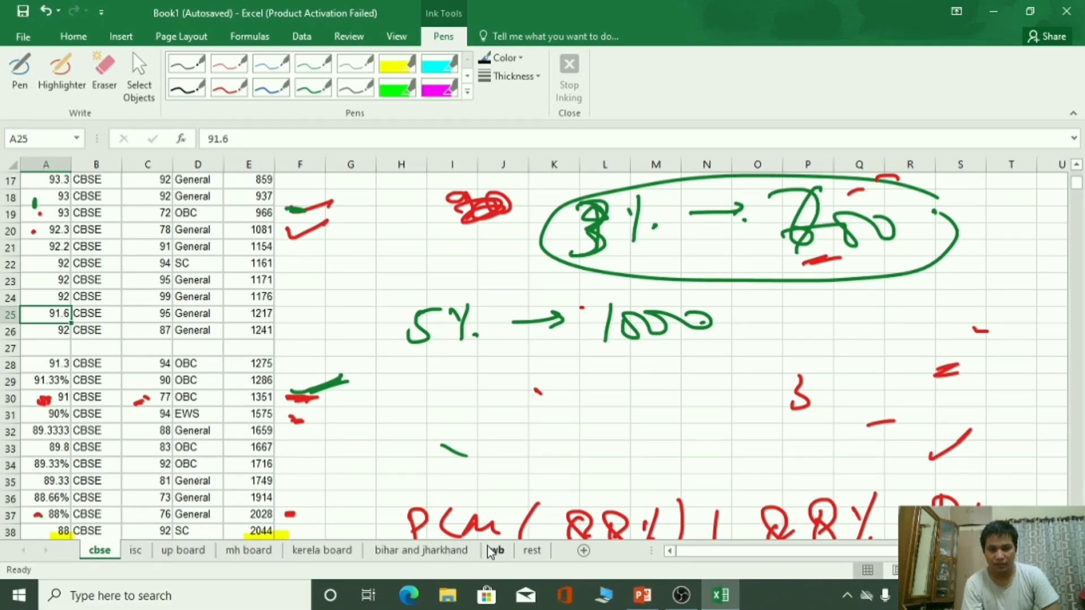
pyautogui.click(496, 549)
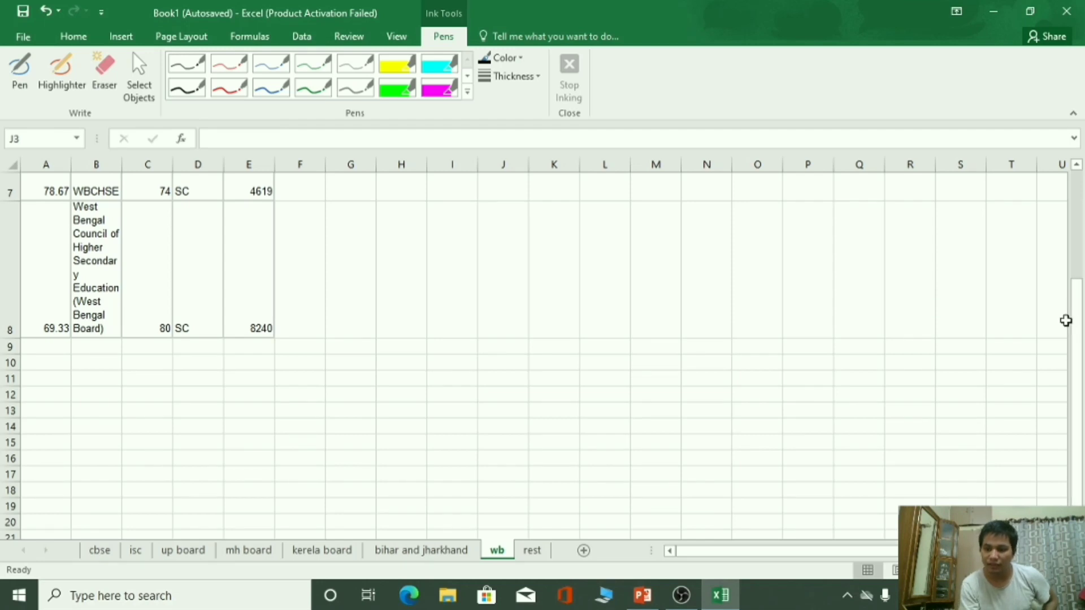
pyautogui.moveTo(1076, 308)
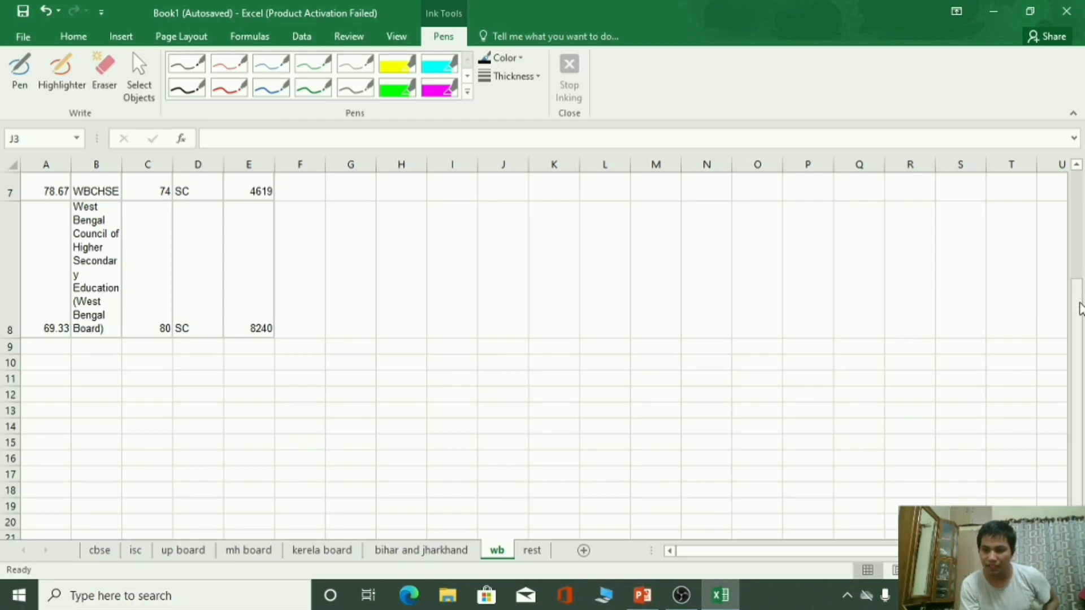
# Compare cbse's 87 percent rank, then circle 2395 and write 2355 on wb
pyautogui.scroll(3)
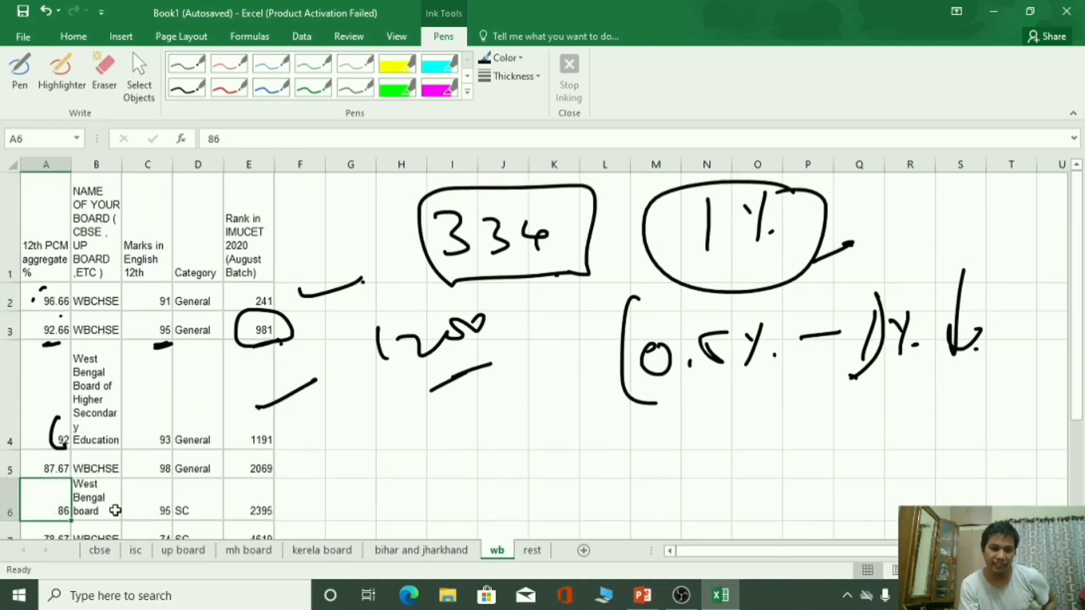
pyautogui.click(248, 511)
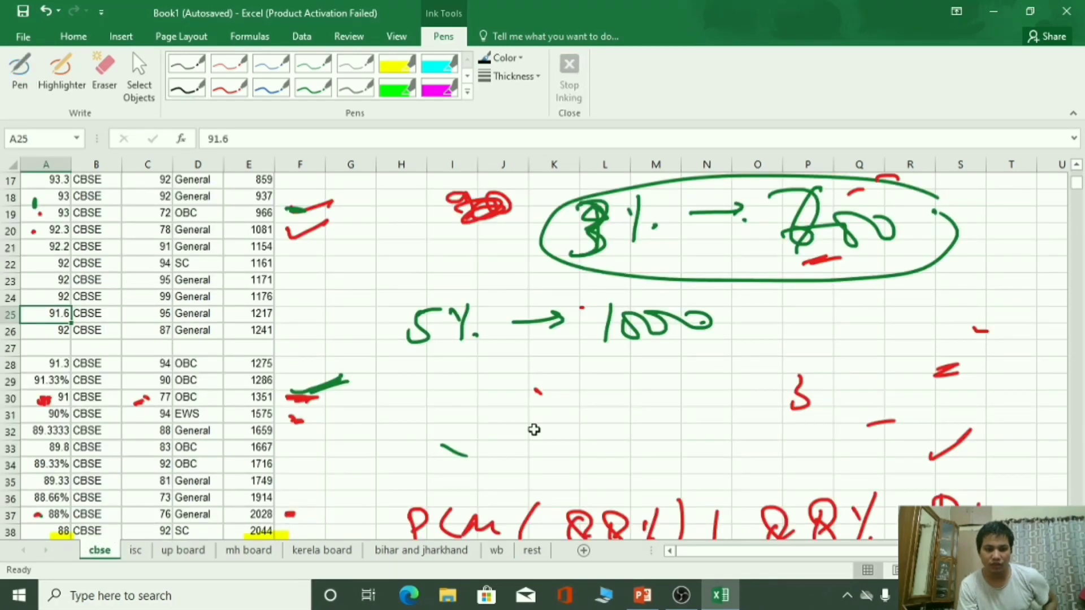
pyautogui.scroll(-3)
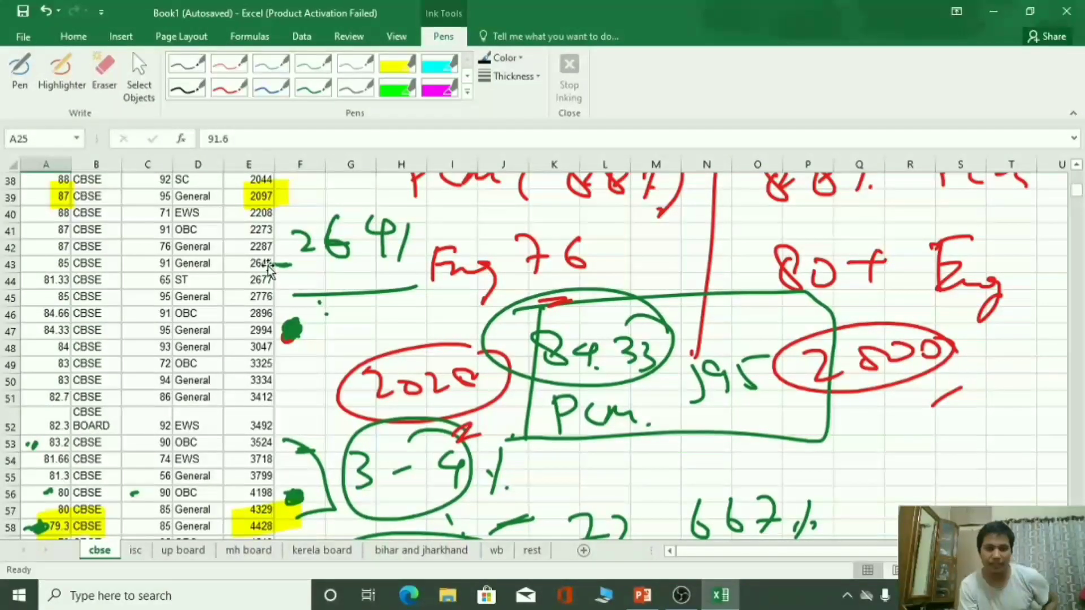
pyautogui.moveTo(157, 259)
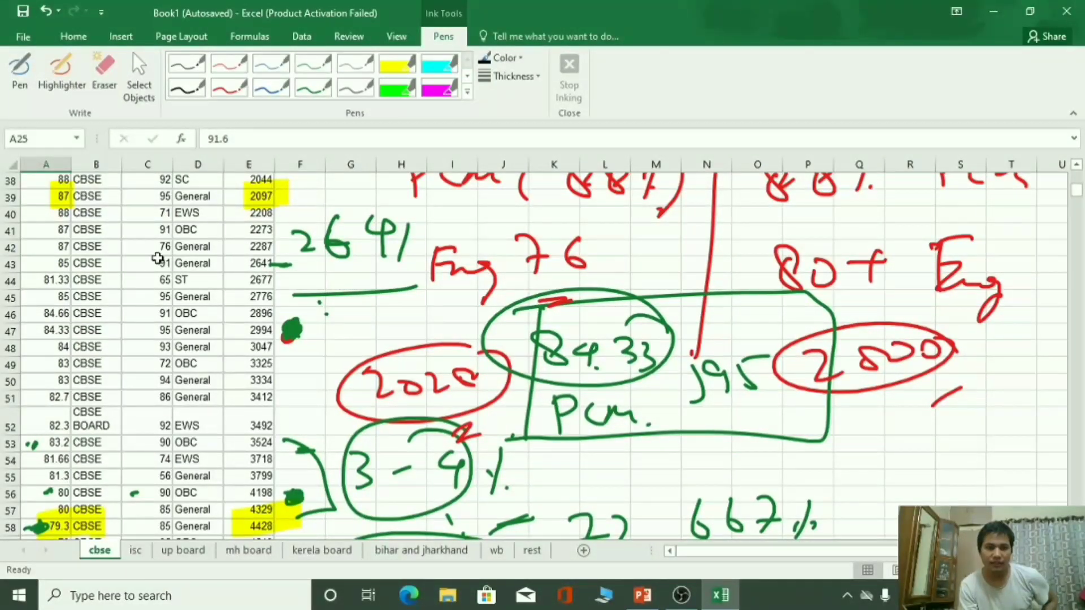
pyautogui.click(46, 246)
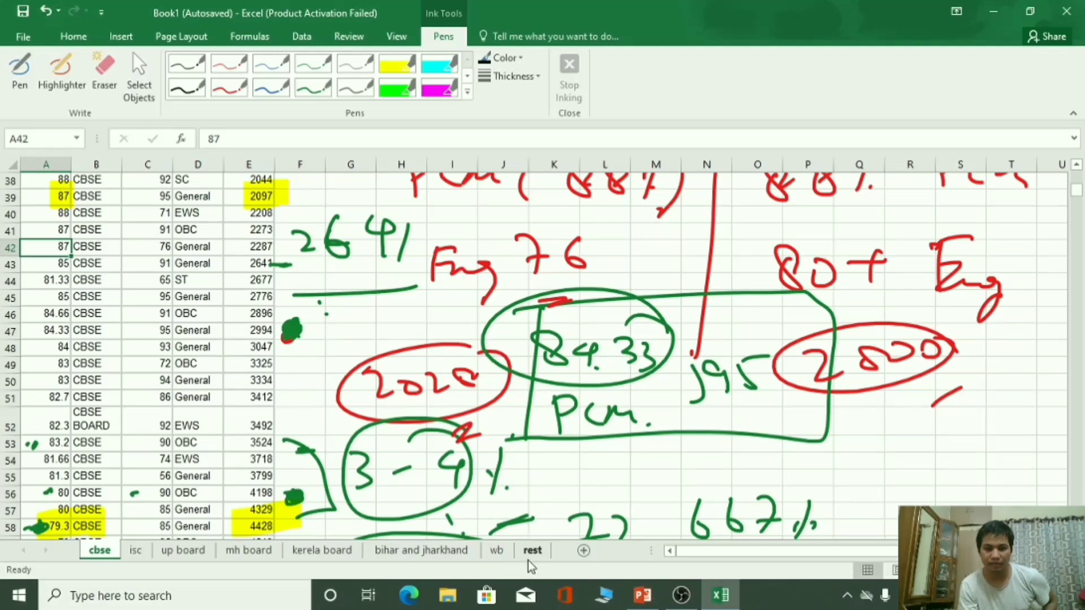
pyautogui.click(497, 550)
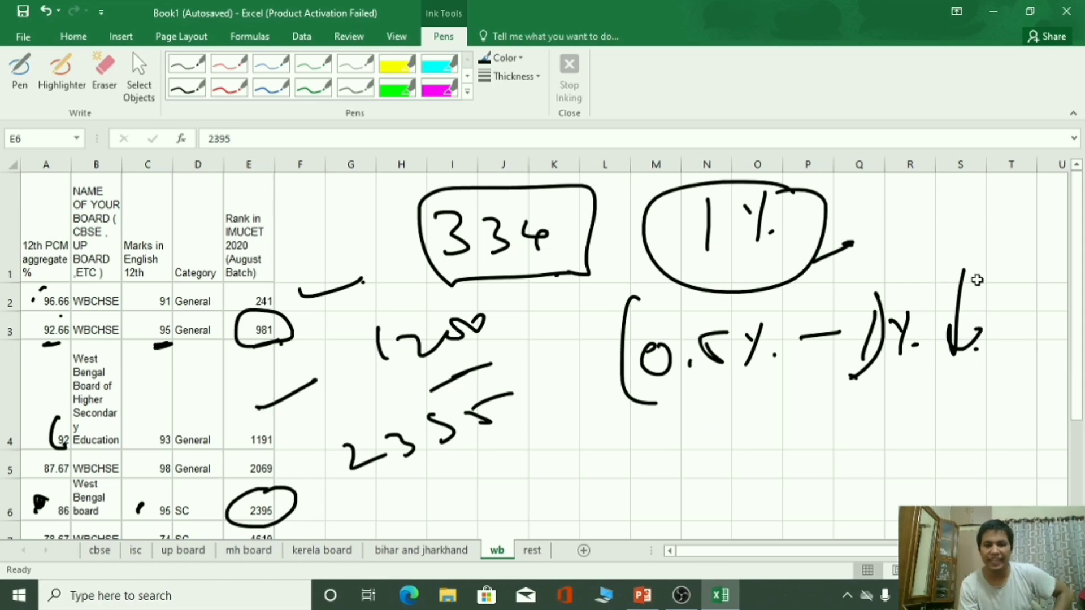
# Scroll the wb sheet and ink a mark under rank 4619 with the Pen
pyautogui.scroll(-3)
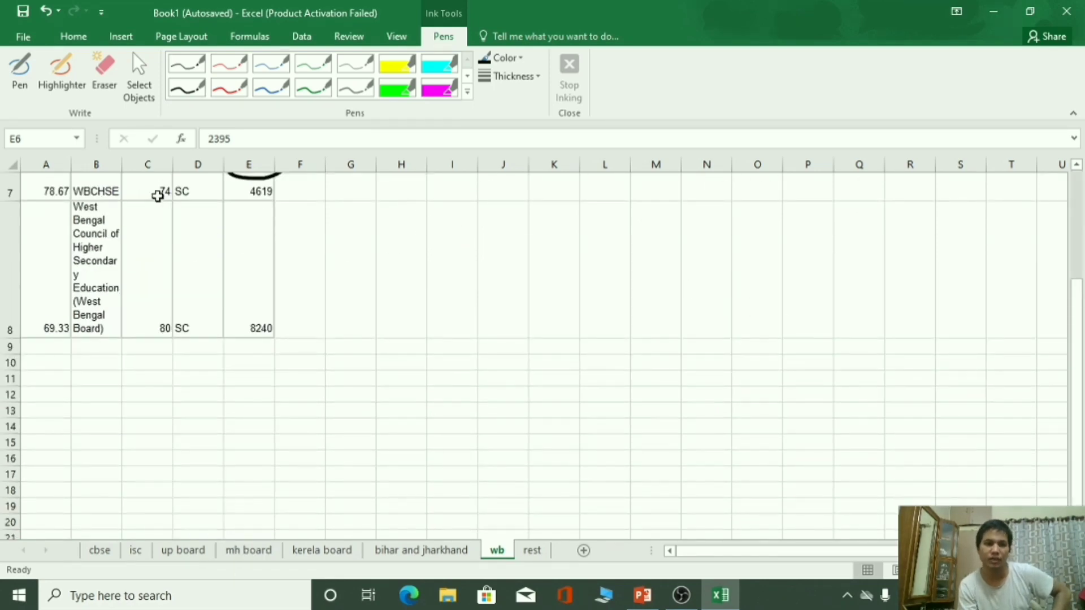
pyautogui.click(46, 191)
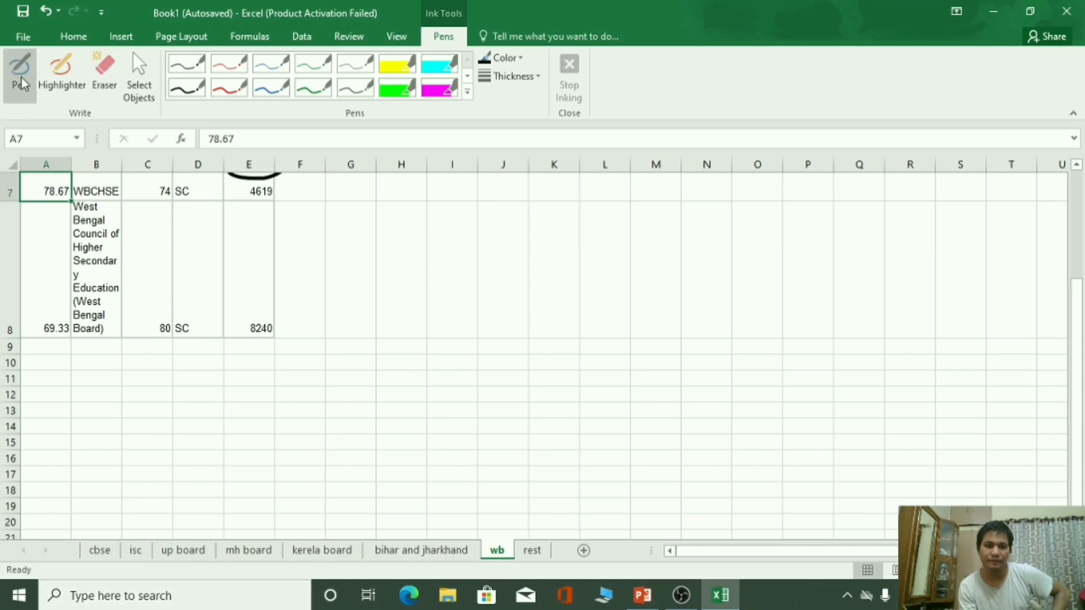
pyautogui.click(20, 73)
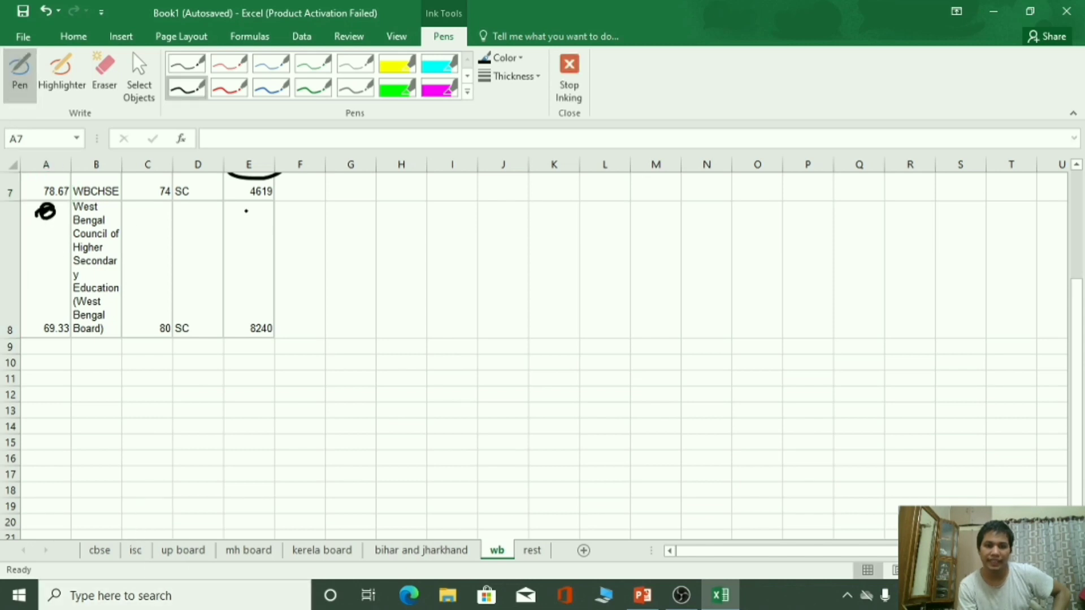
pyautogui.moveTo(235, 210); pyautogui.dragTo(298, 207)
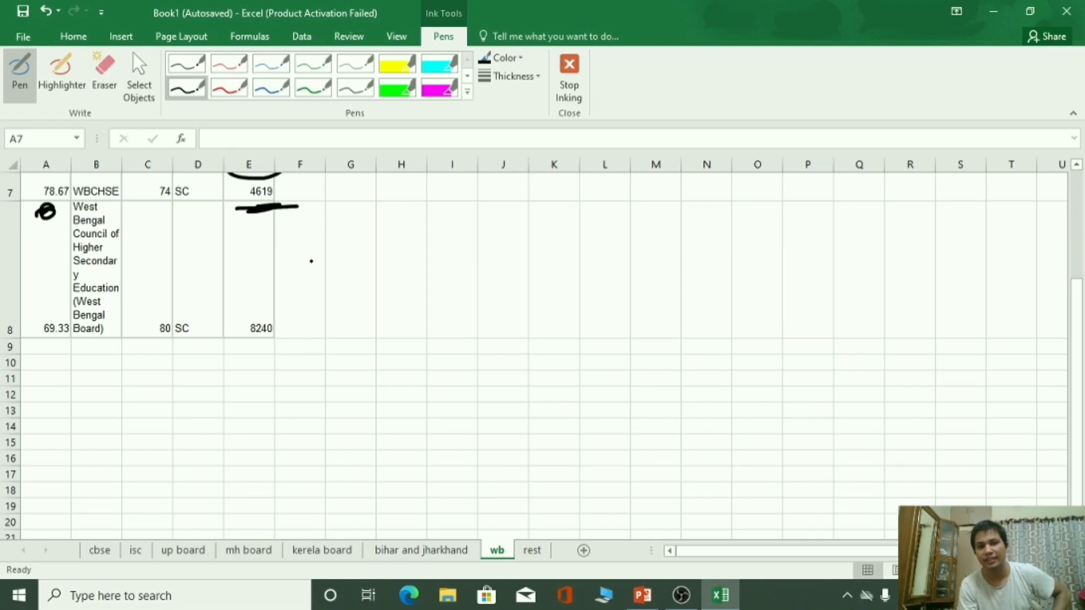
# Check rank 4944 on the cbse sheet, then return to wb to circle 8240
pyautogui.click(99, 550)
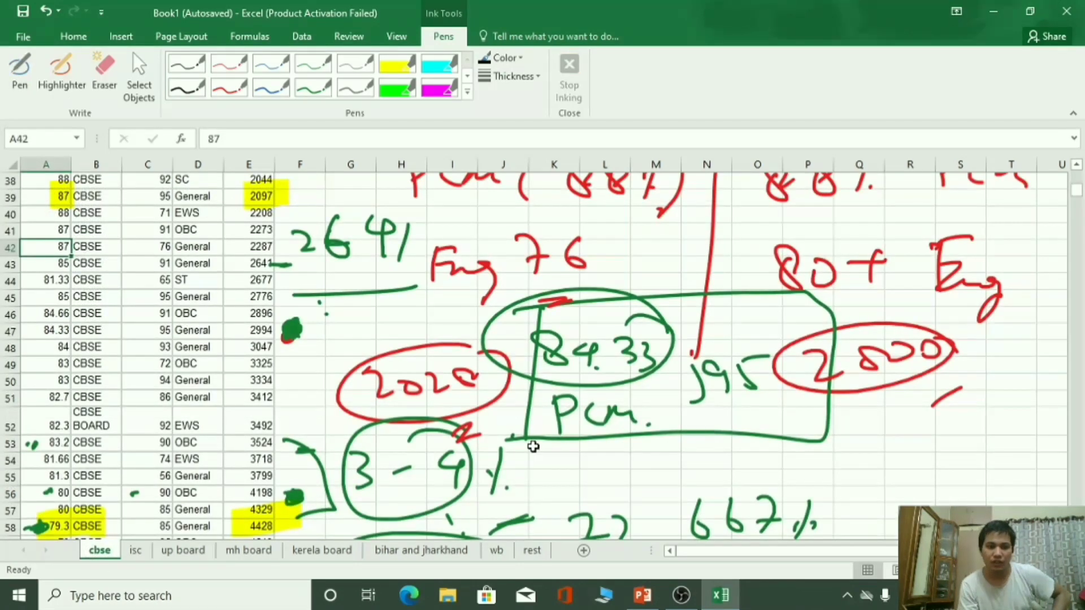
pyautogui.scroll(-3)
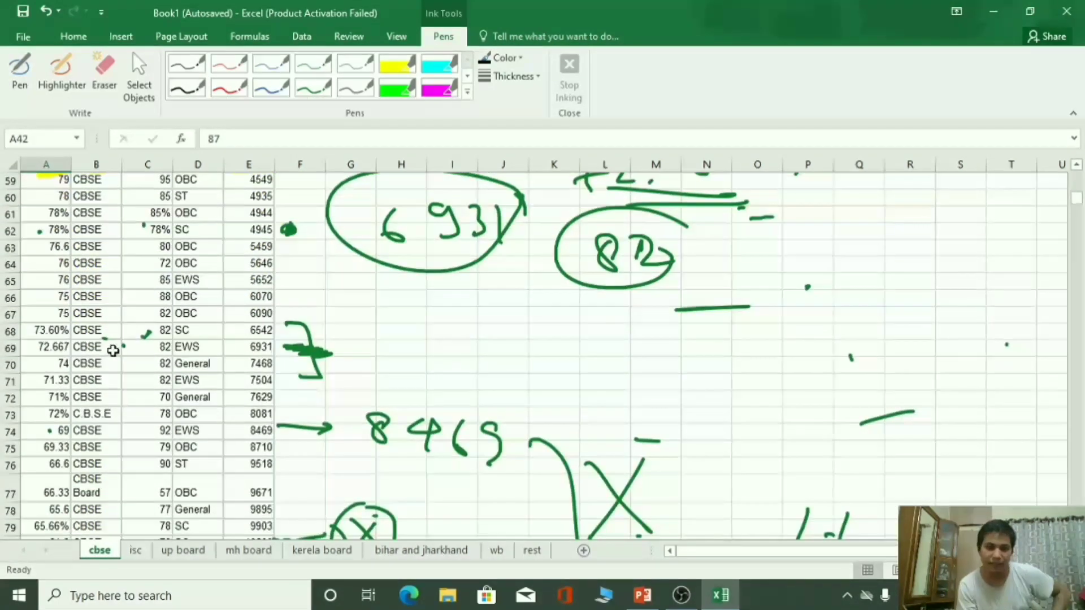
pyautogui.moveTo(201, 215)
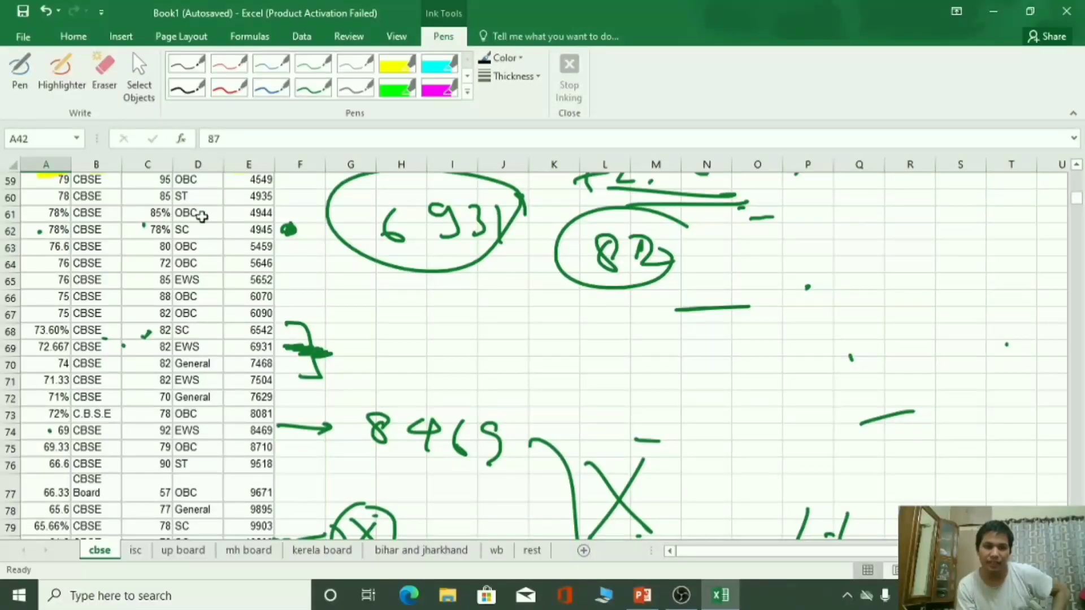
pyautogui.click(249, 212)
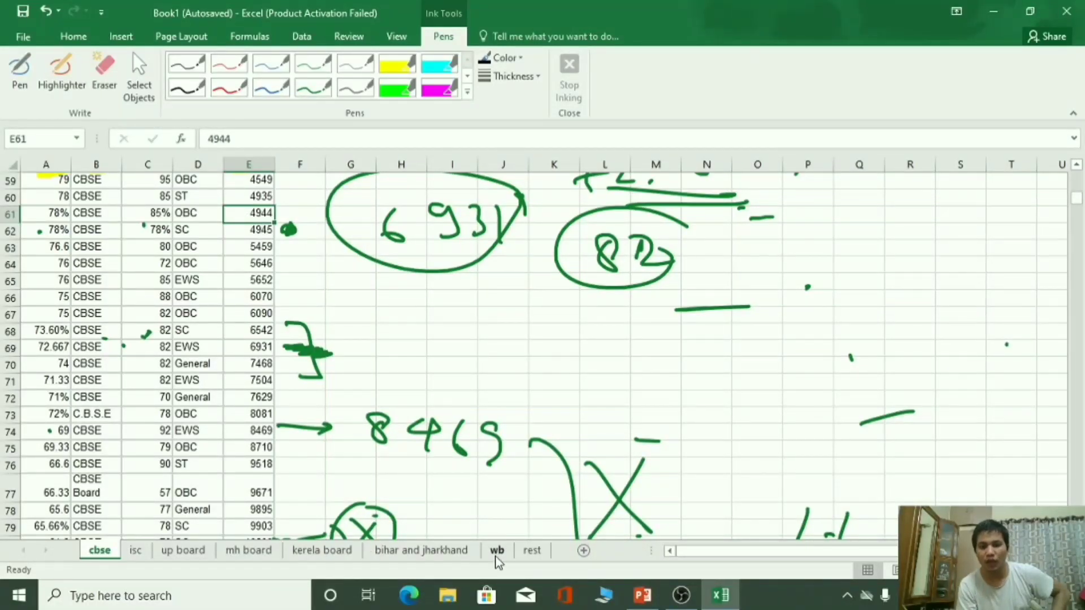
pyautogui.click(496, 549)
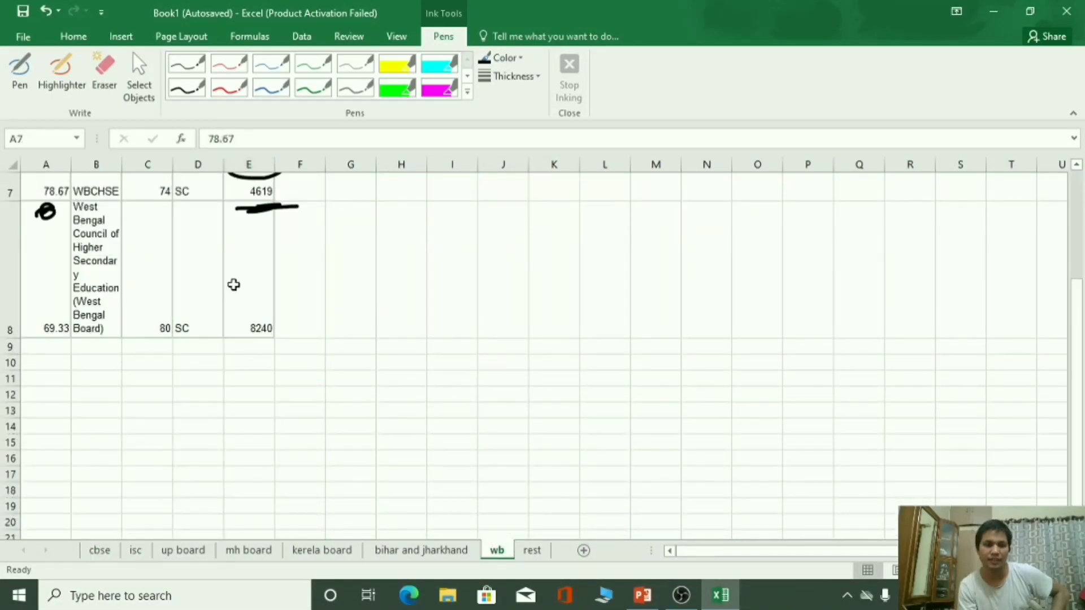
pyautogui.moveTo(127, 336)
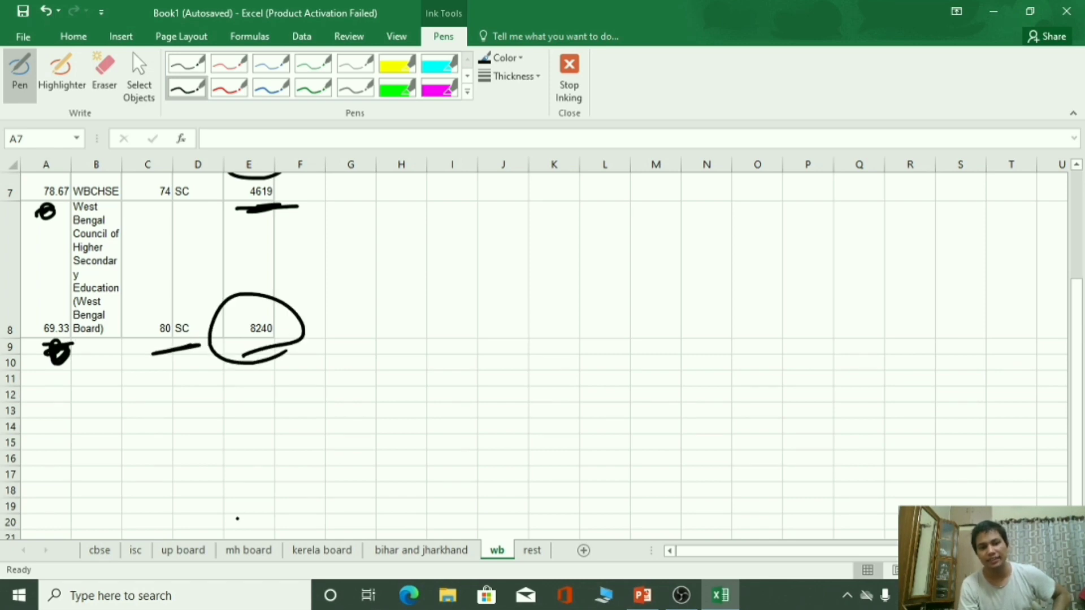
pyautogui.moveTo(121, 564)
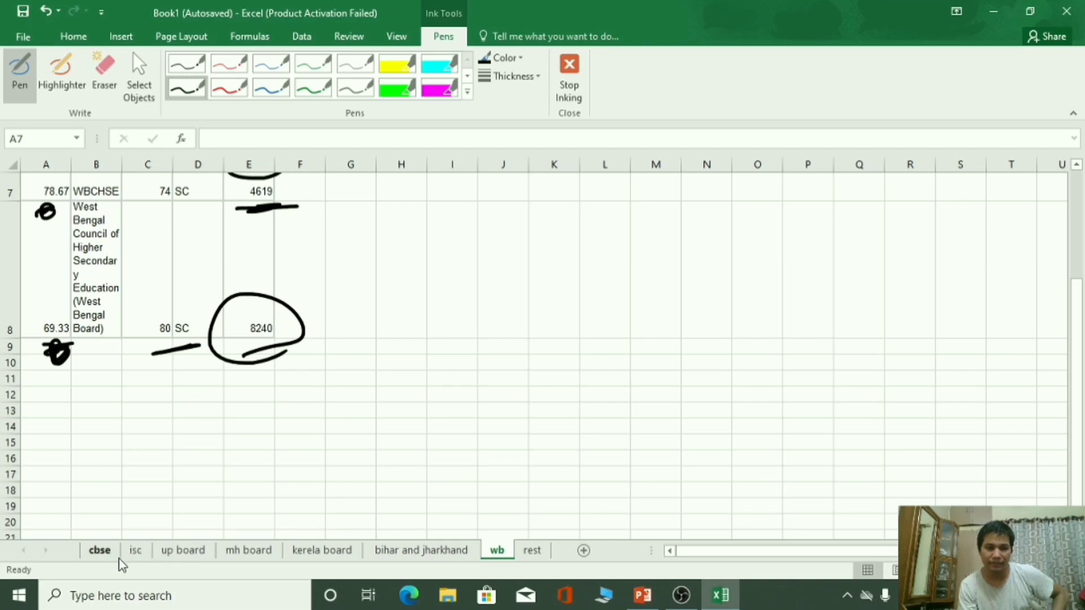
pyautogui.click(100, 550)
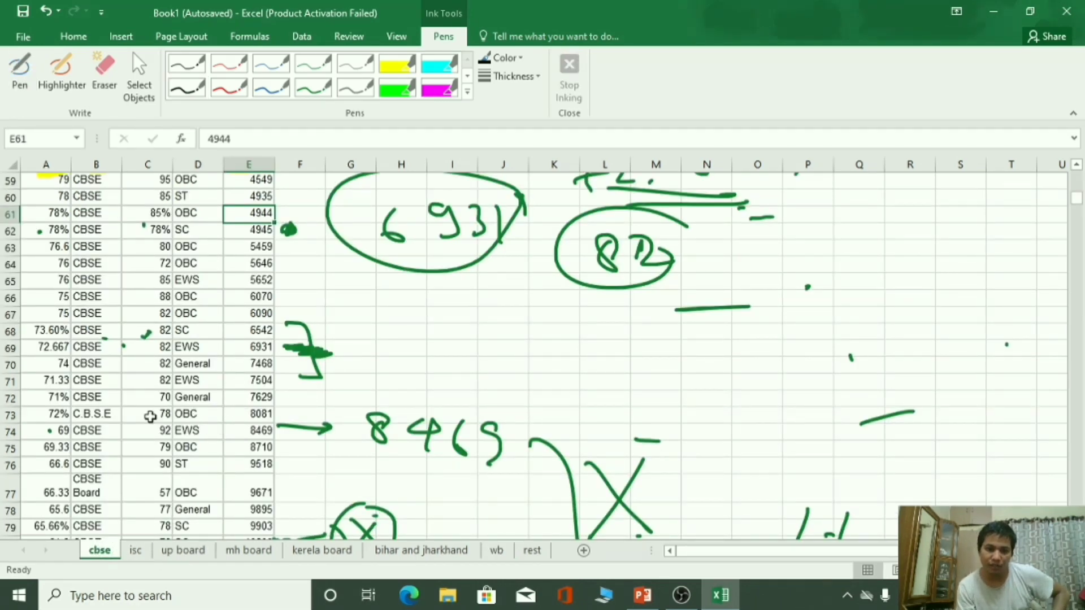
pyautogui.moveTo(104, 458)
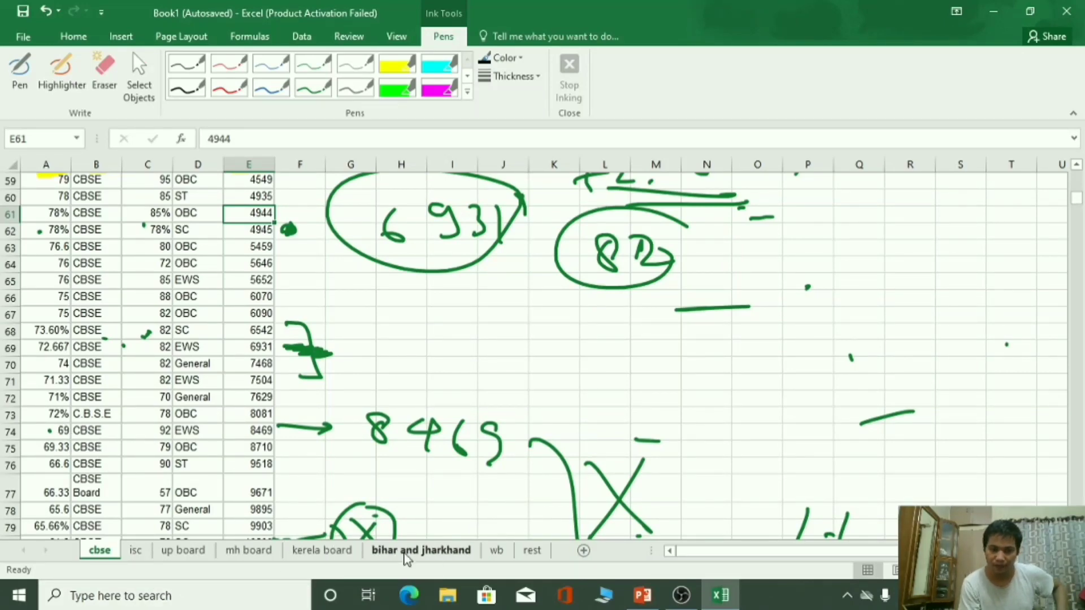
pyautogui.click(496, 550)
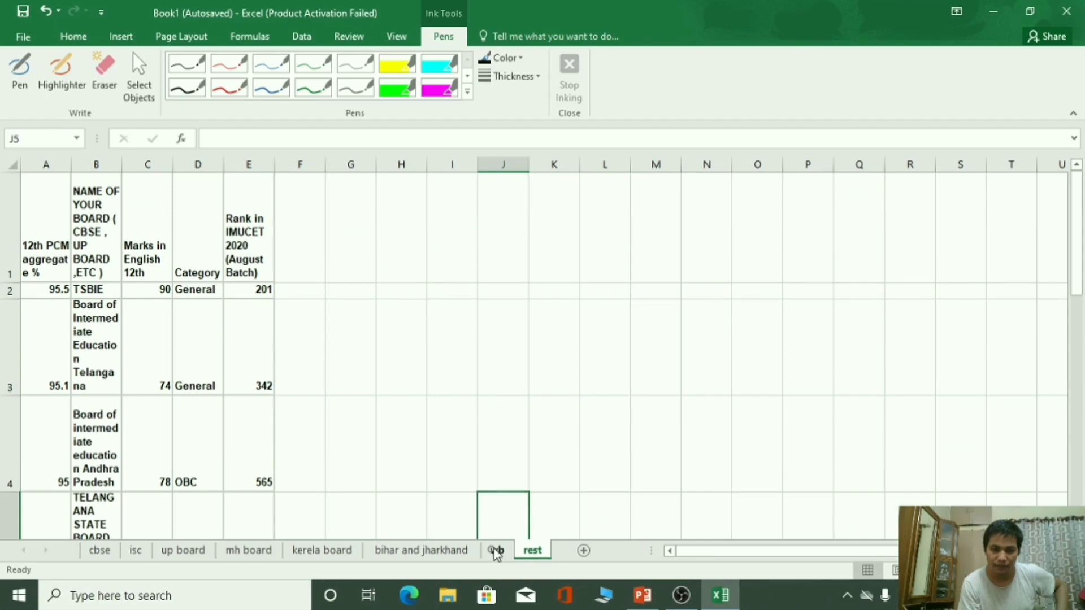
pyautogui.click(496, 550)
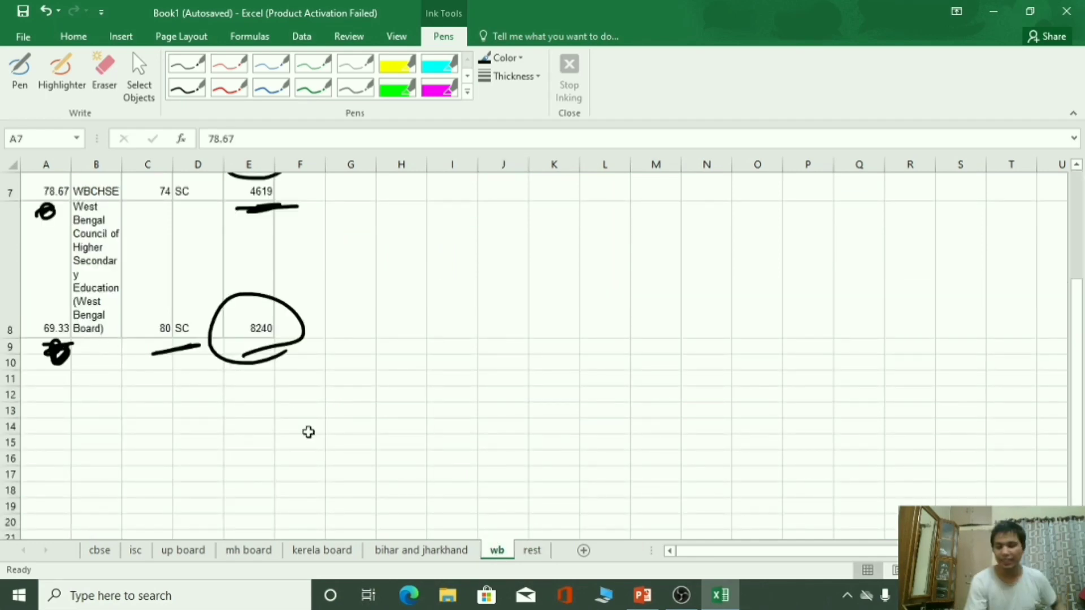
pyautogui.moveTo(297, 462)
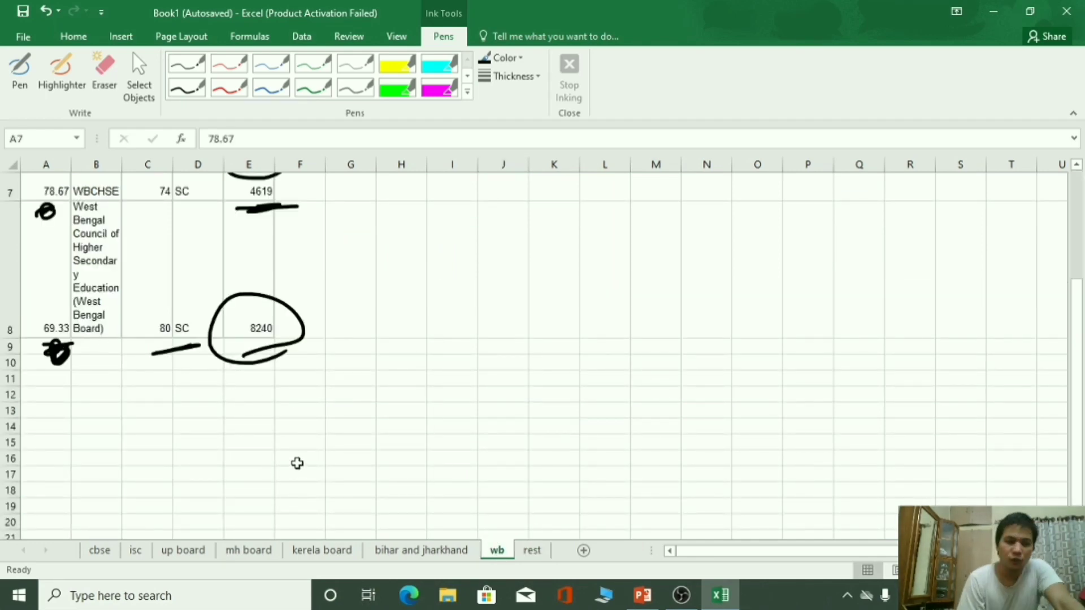